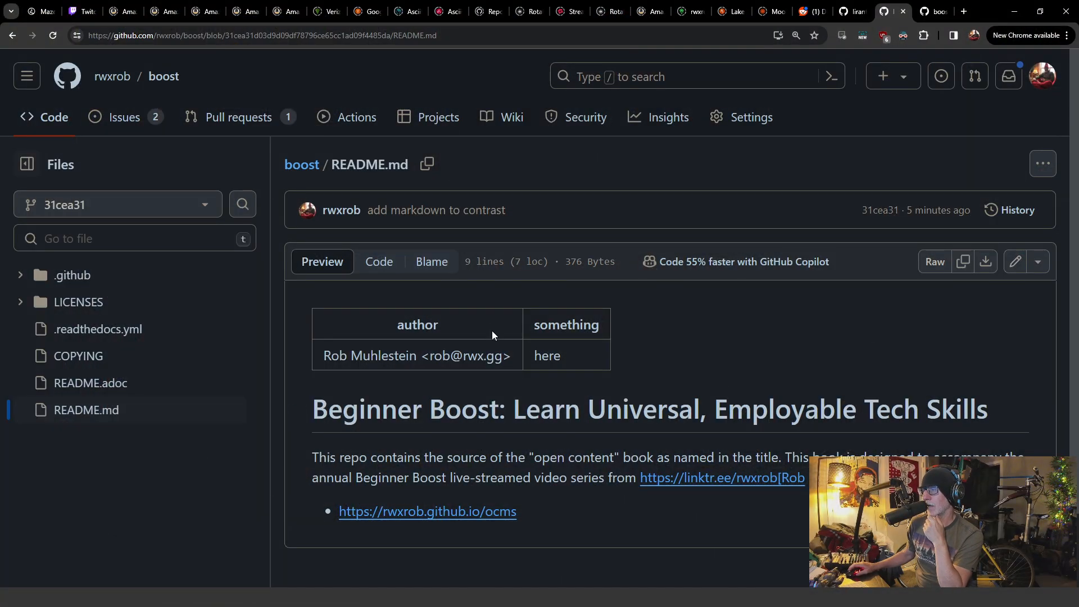
mouse_move(428, 165)
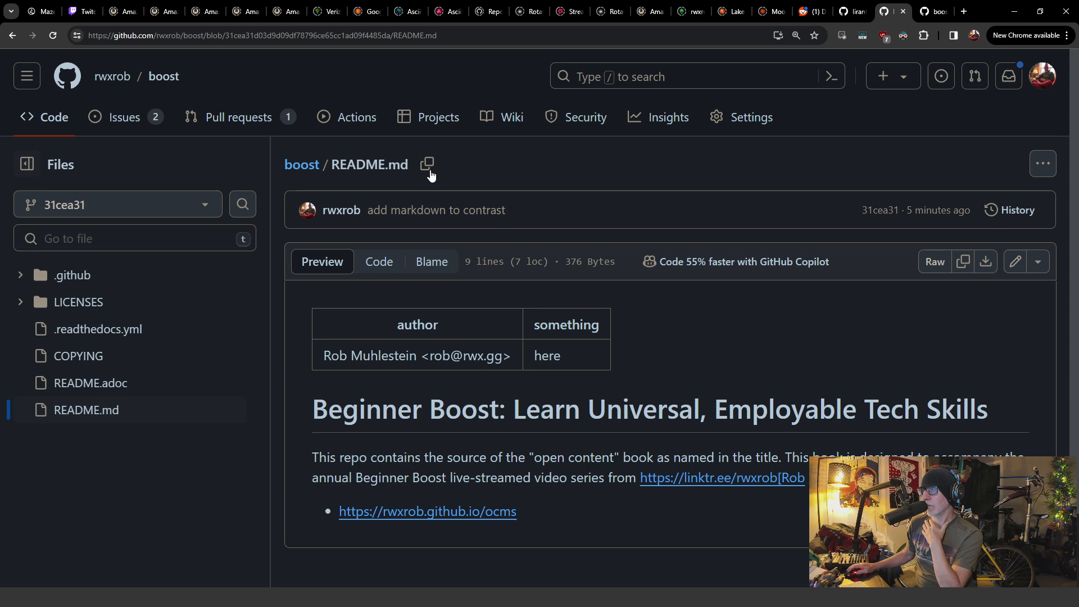
mouse_move(434, 187)
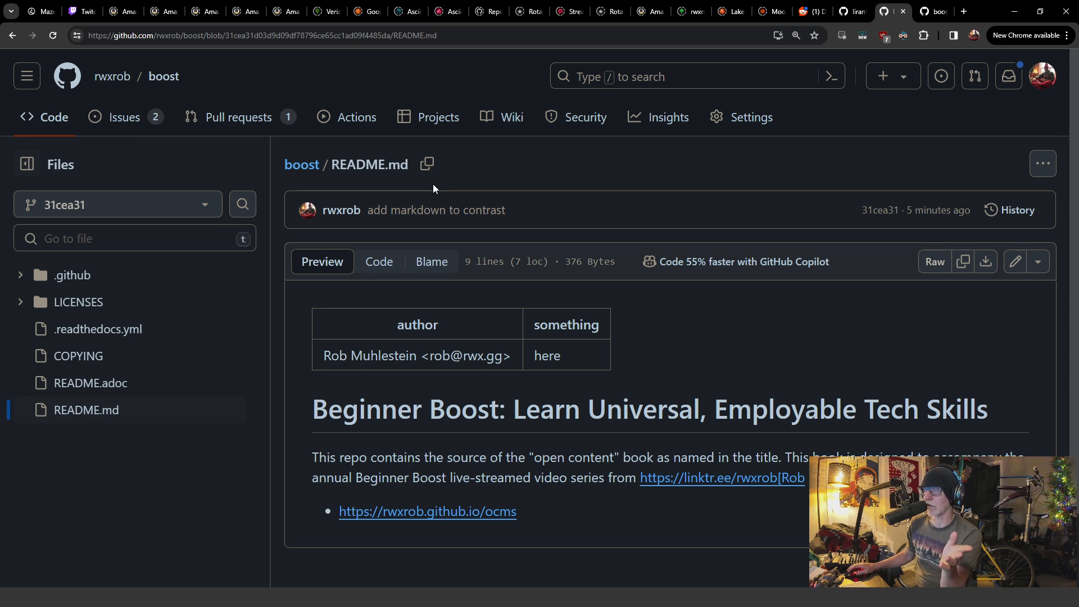
mouse_move(446, 211)
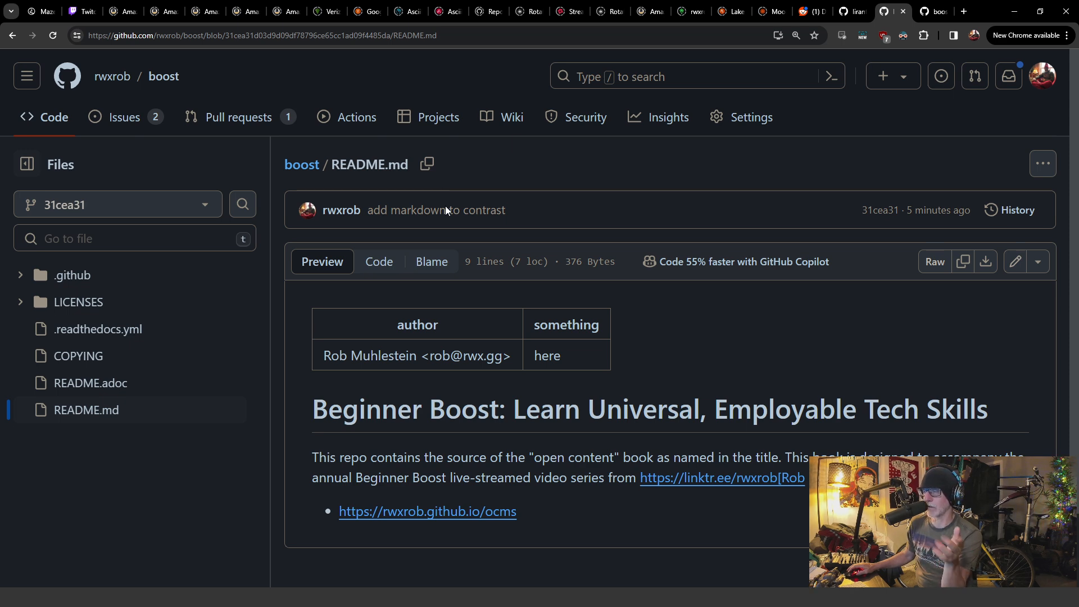
mouse_move(348, 382)
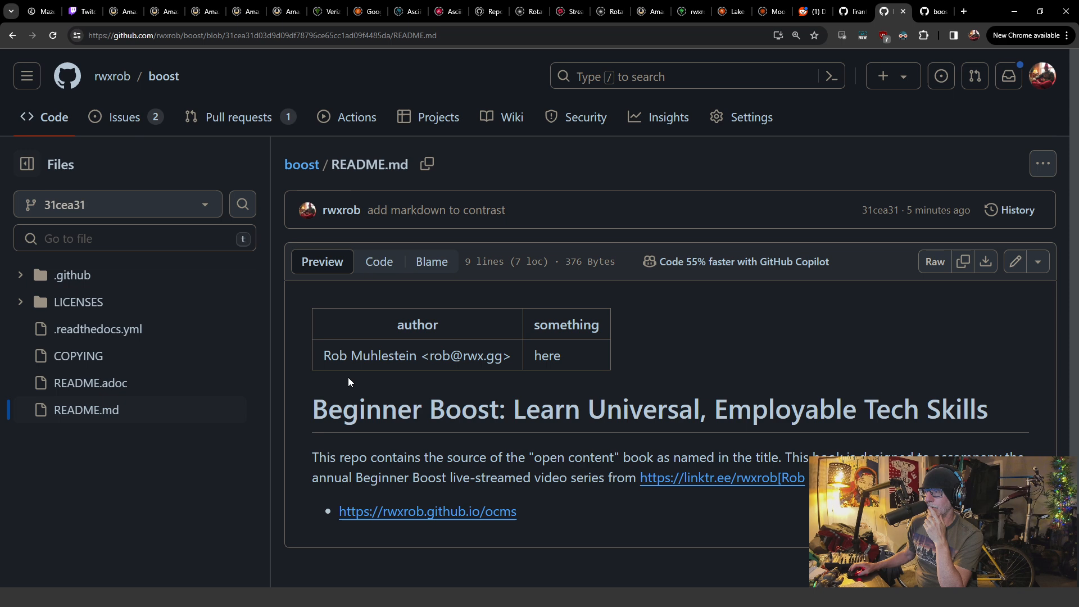
mouse_move(430, 319)
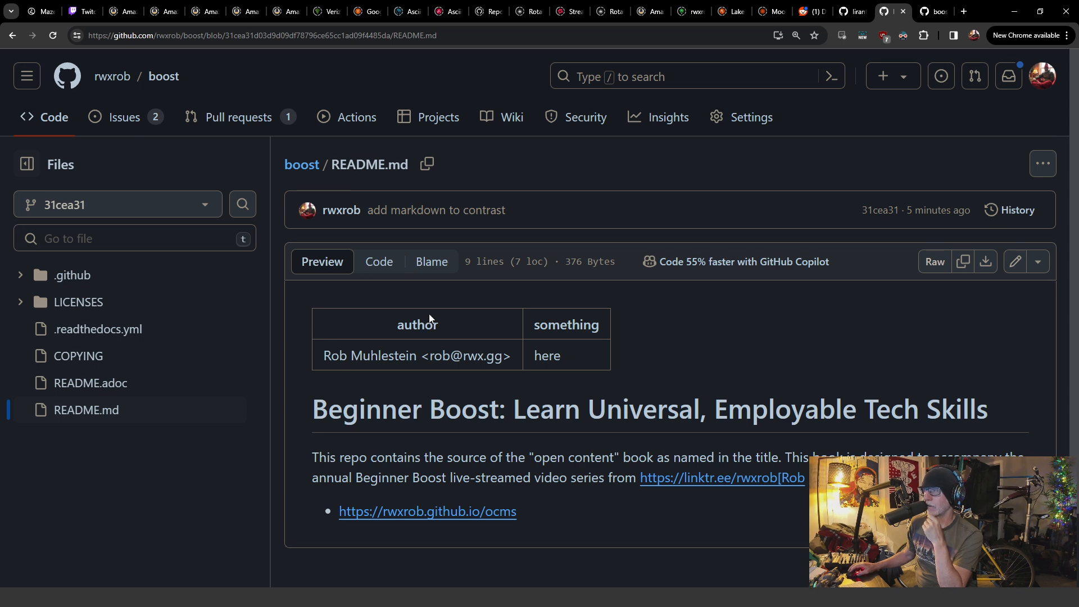
Show README.md's raw source and list references to the front-matter author key
left_click(379, 261)
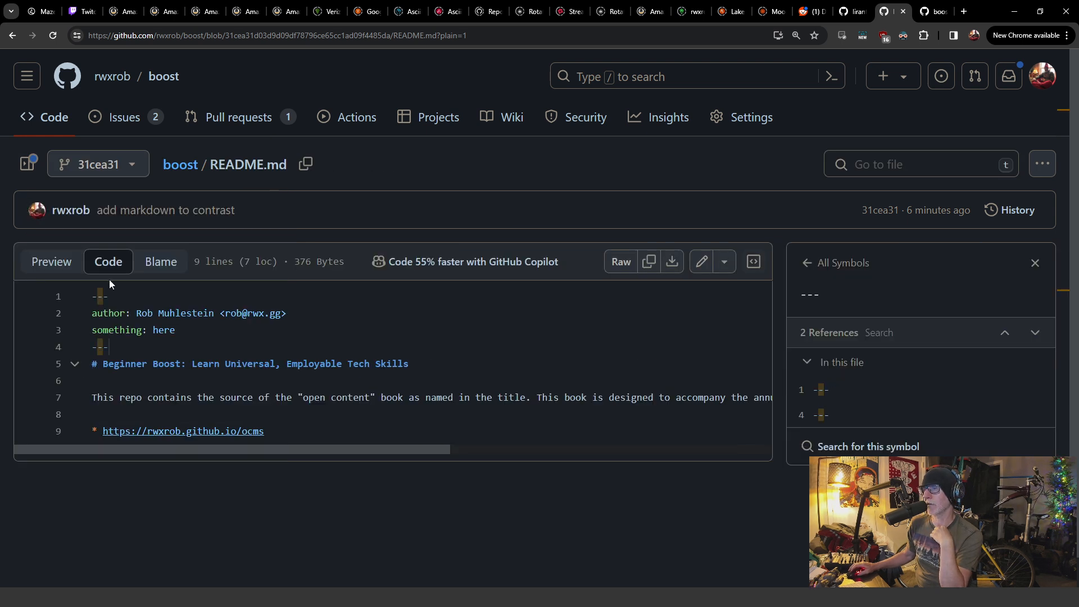
left_click(108, 314)
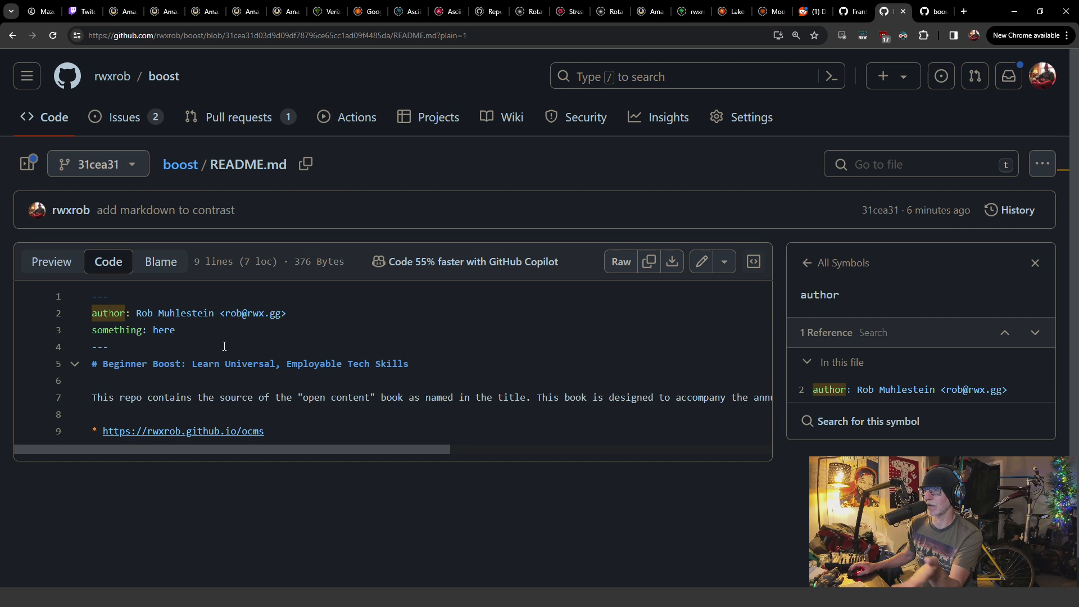
mouse_move(136, 314)
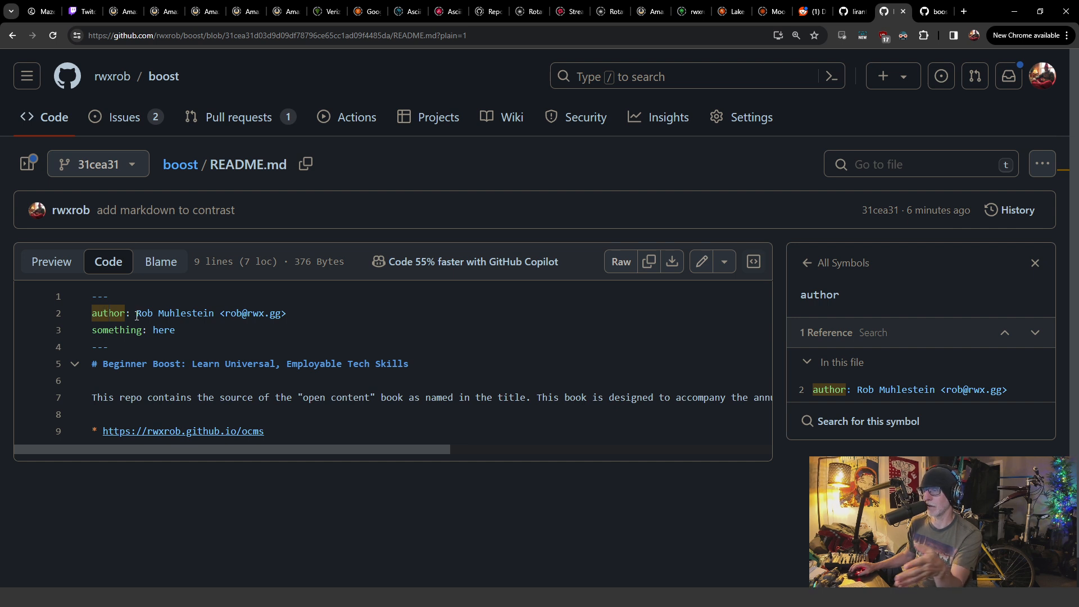
mouse_move(180, 342)
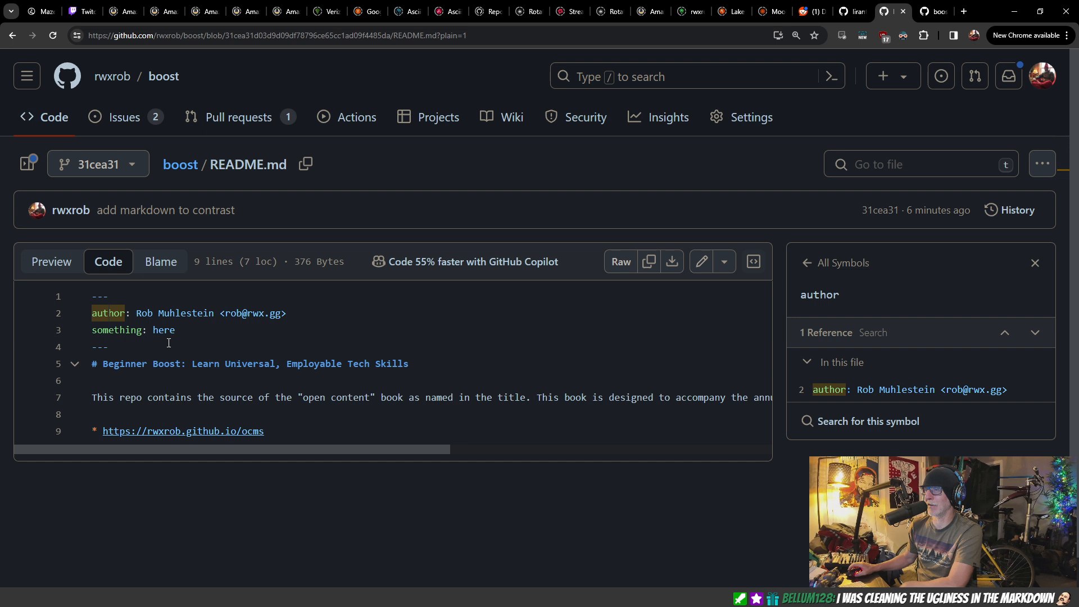
mouse_move(118, 336)
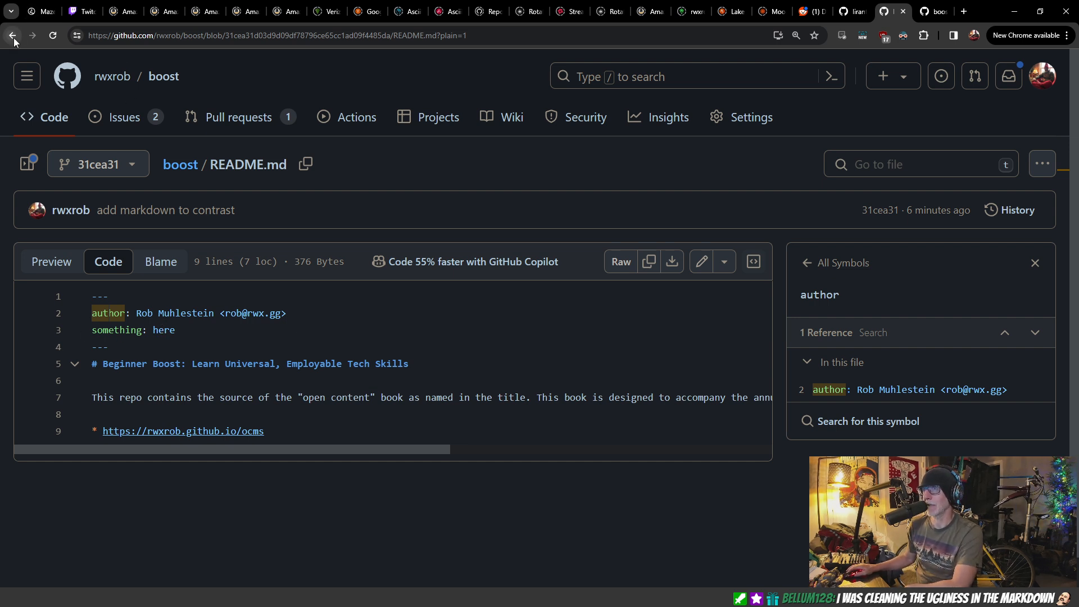
Return to the rendered README.md preview with its front-matter table
left_click(50, 262)
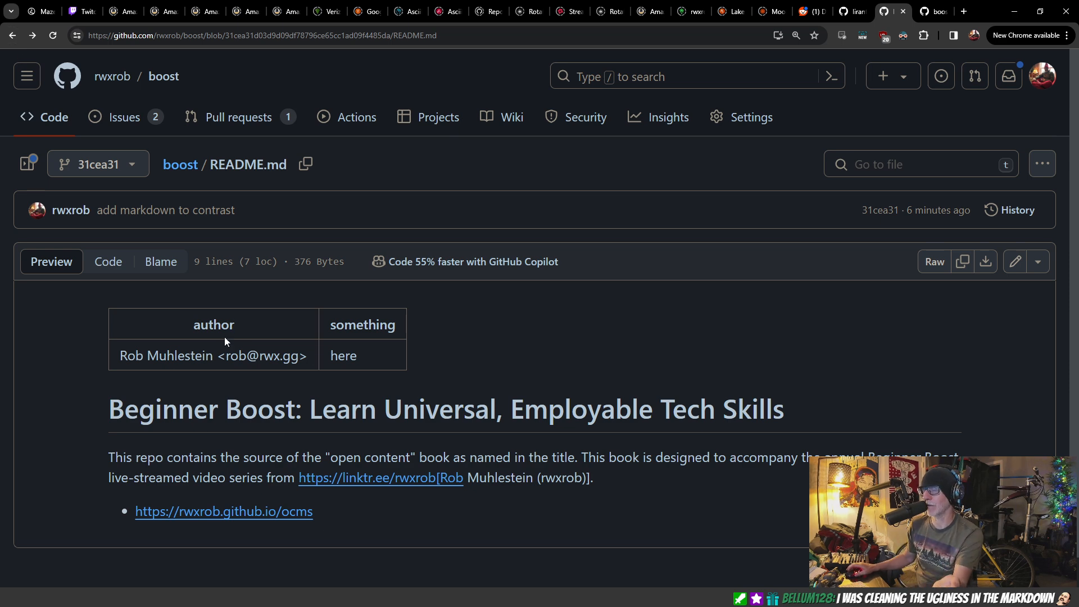
mouse_move(352, 355)
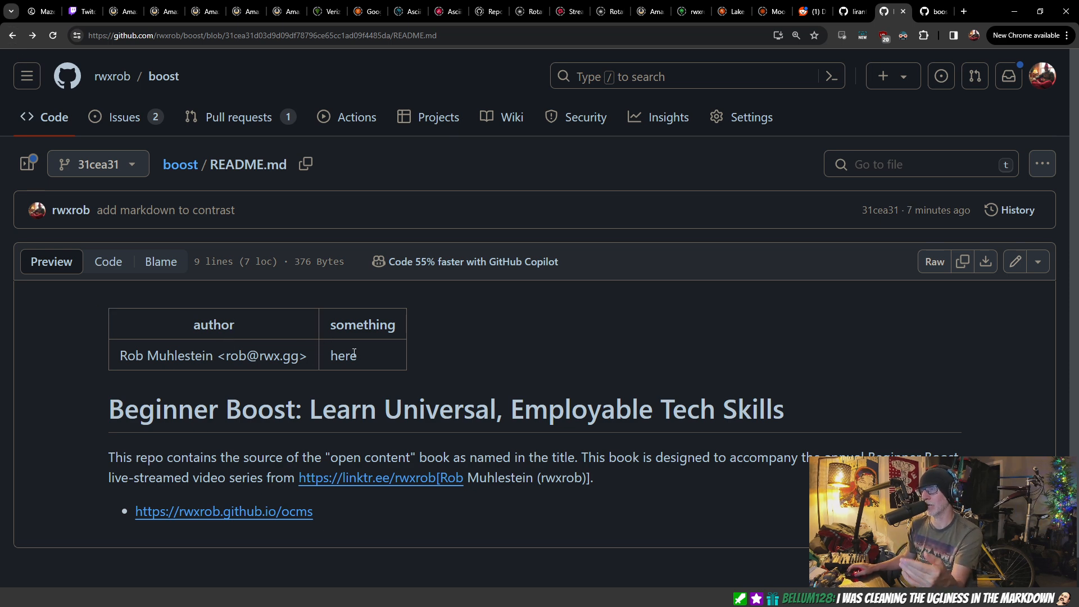
mouse_move(364, 347)
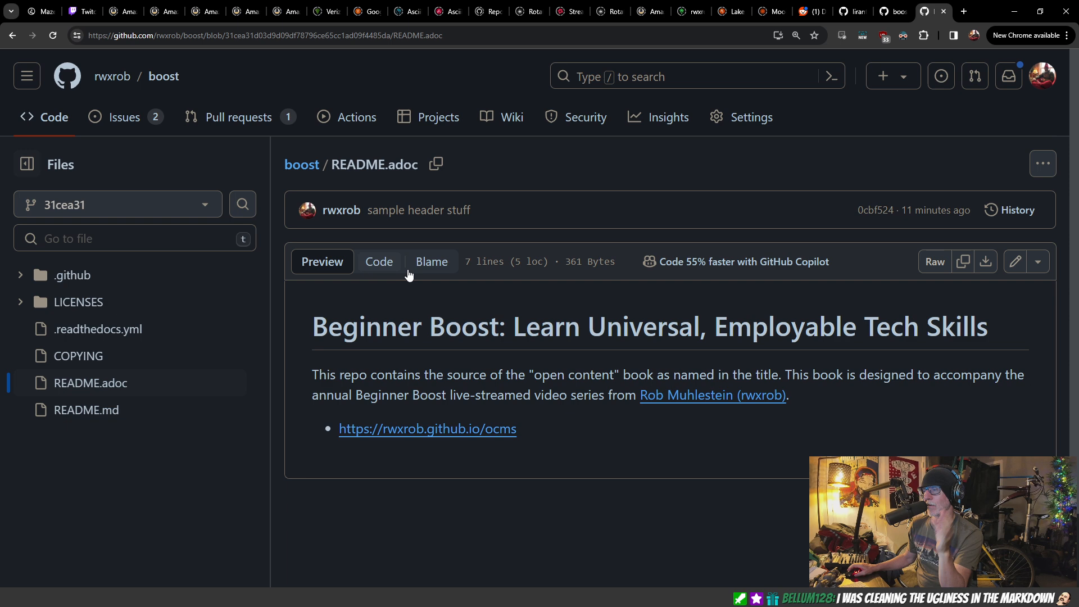
Inspect README.adoc's raw source, highlighting the something attribute and the author name/email line
left_click(379, 262)
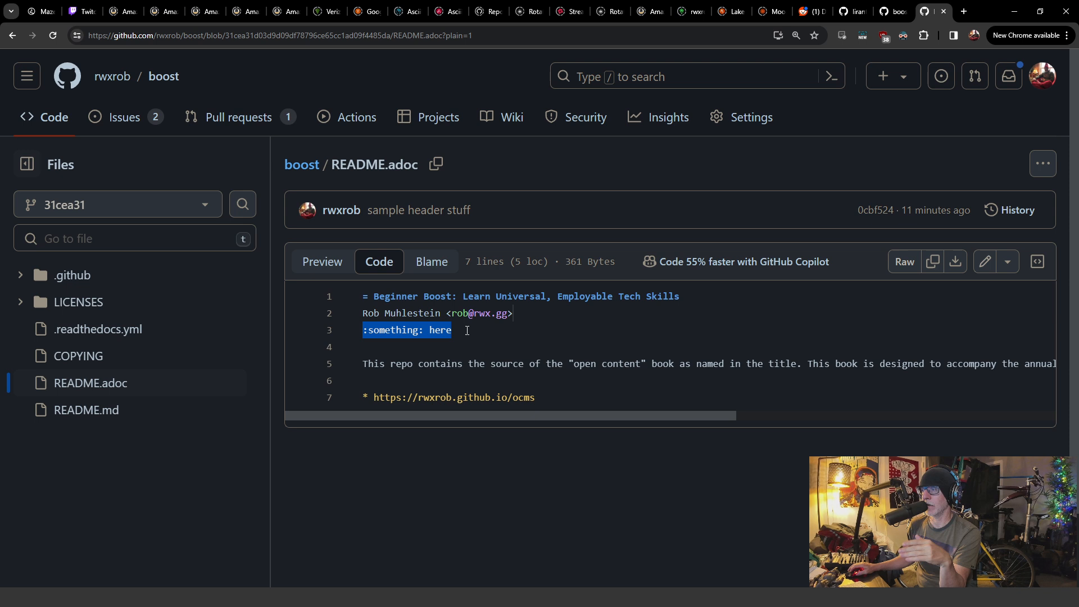
mouse_move(413, 337)
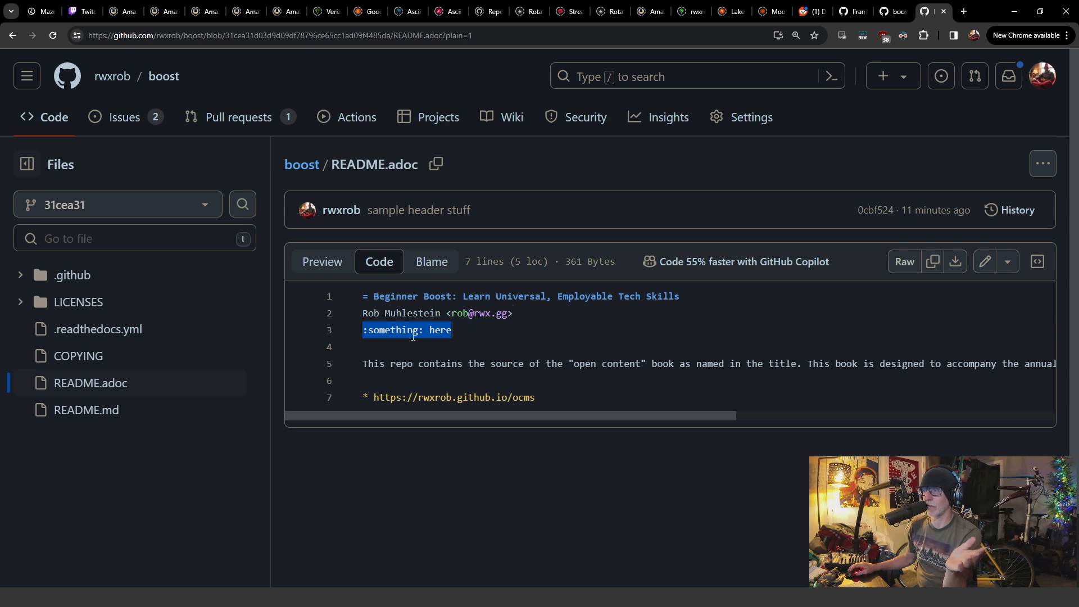
double_click(393, 330)
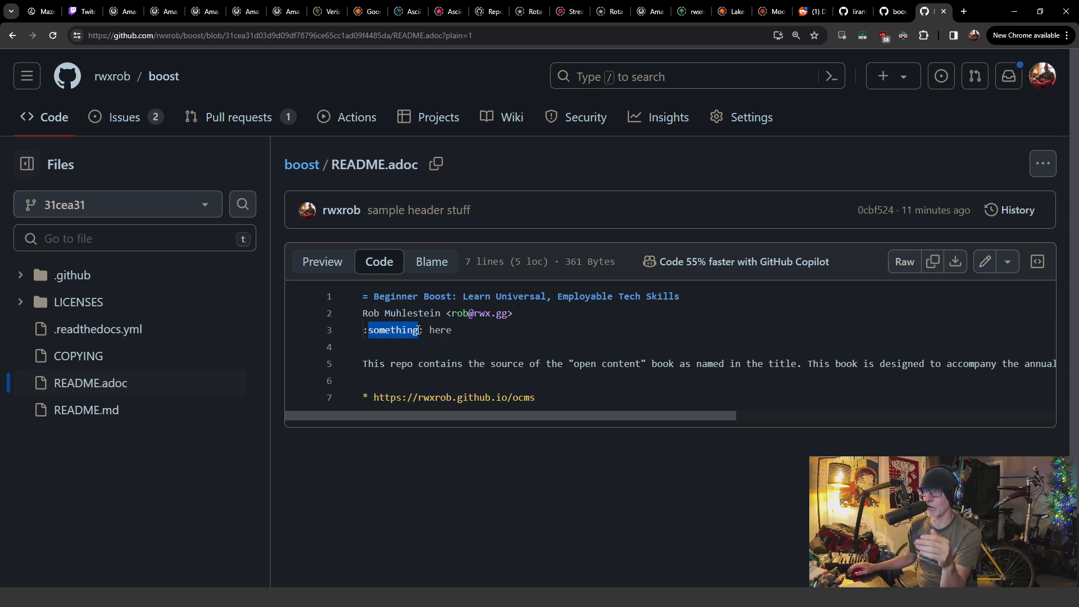
left_click(441, 335)
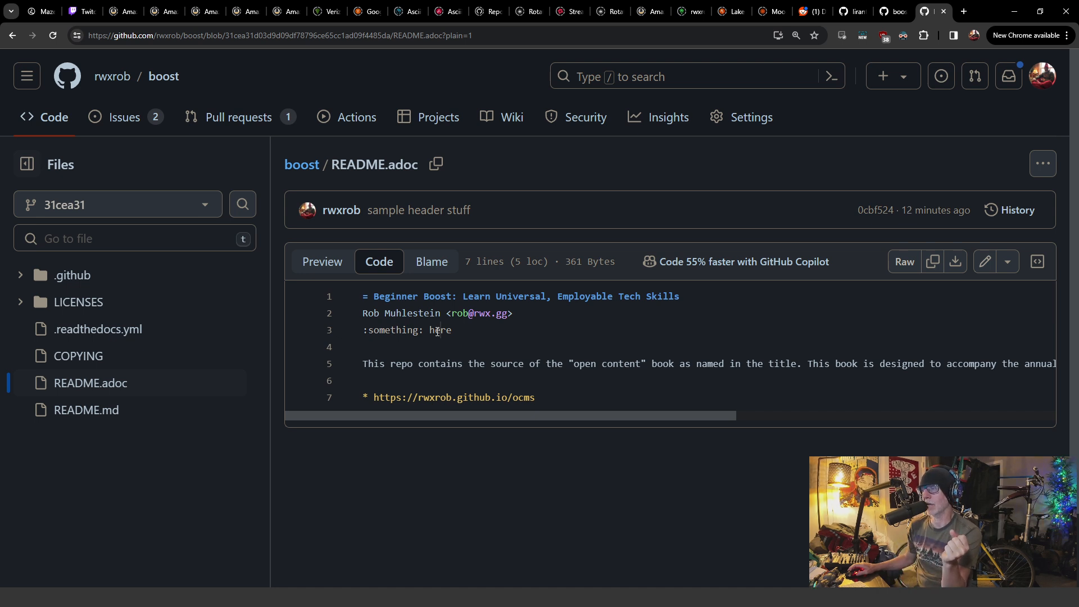
double_click(381, 313)
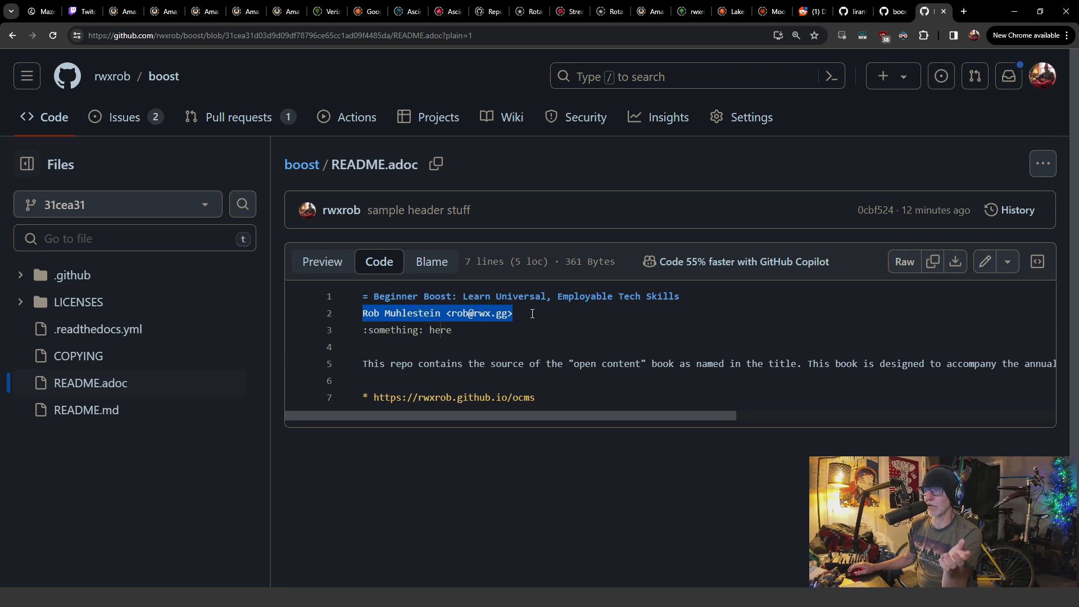
left_click(392, 330)
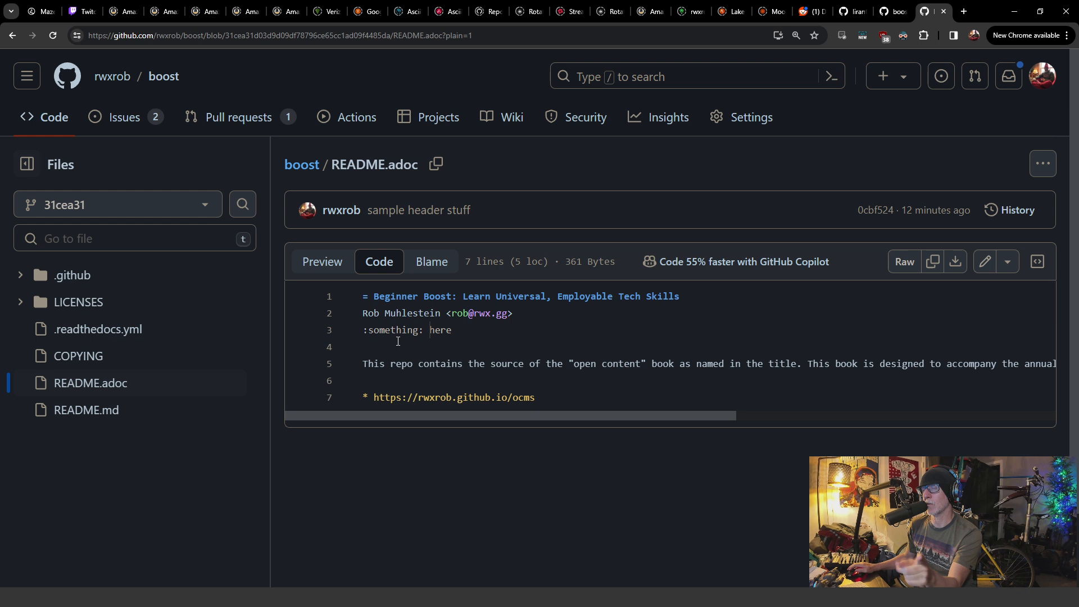
mouse_move(382, 288)
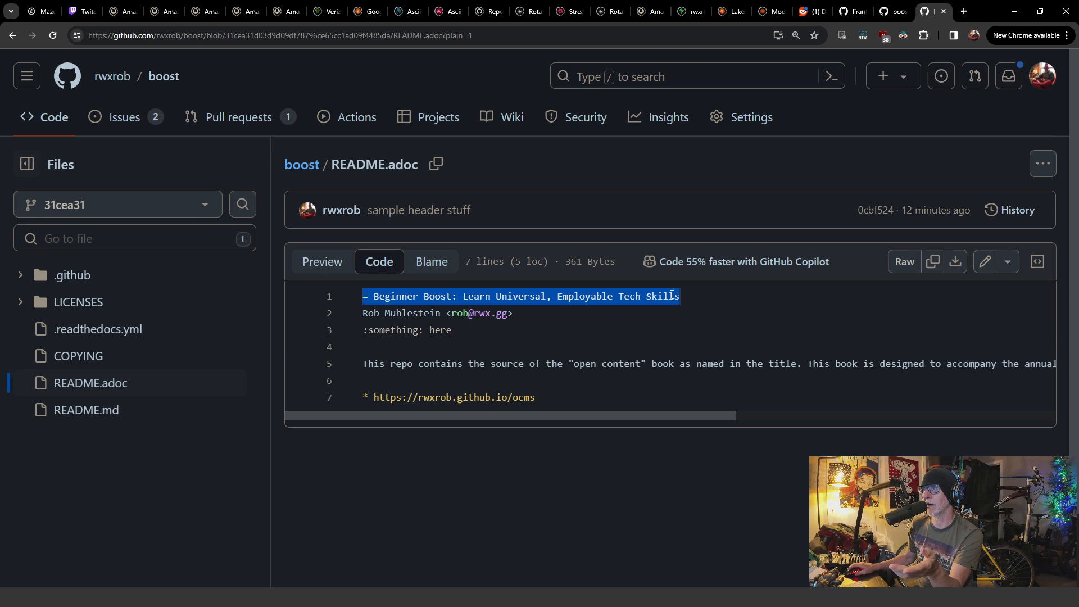
Switch back to the README.md rendered preview
left_click(891, 11)
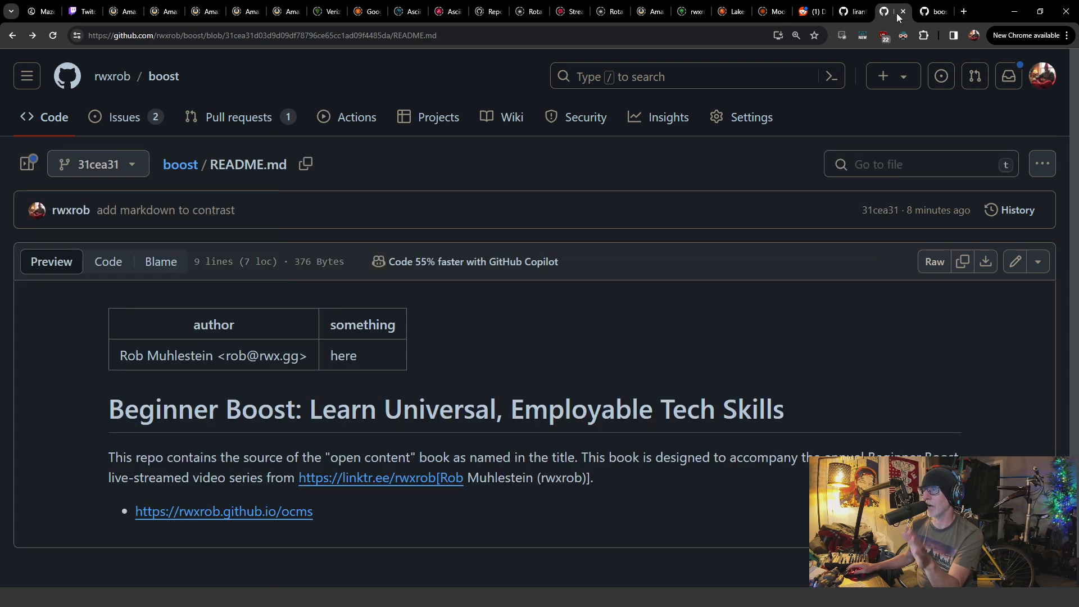
Show README.md's raw Markdown source with its YAML front matter fields
left_click(108, 262)
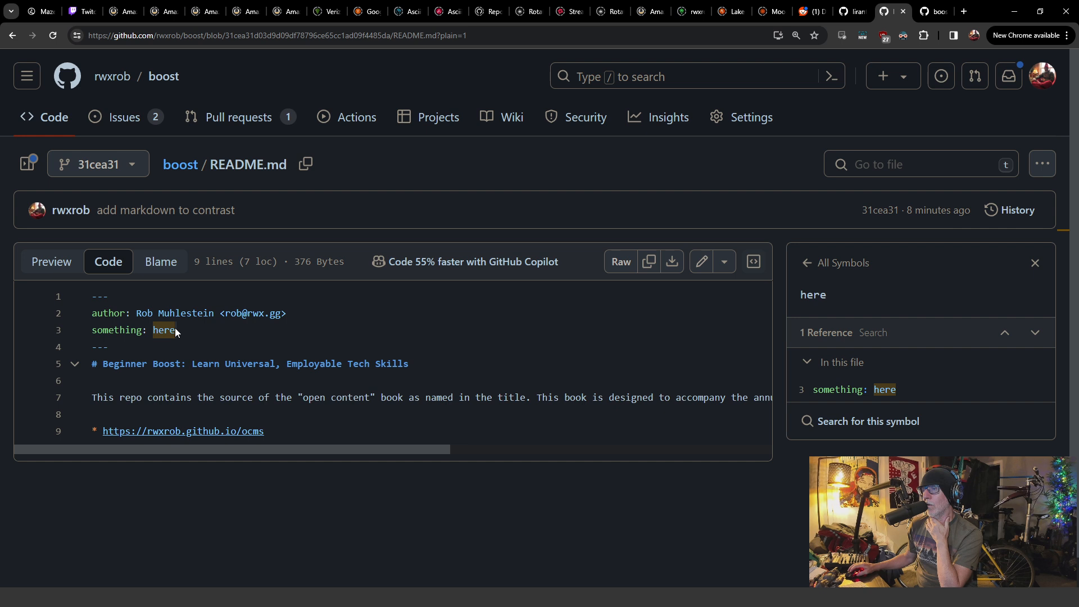
mouse_move(97, 339)
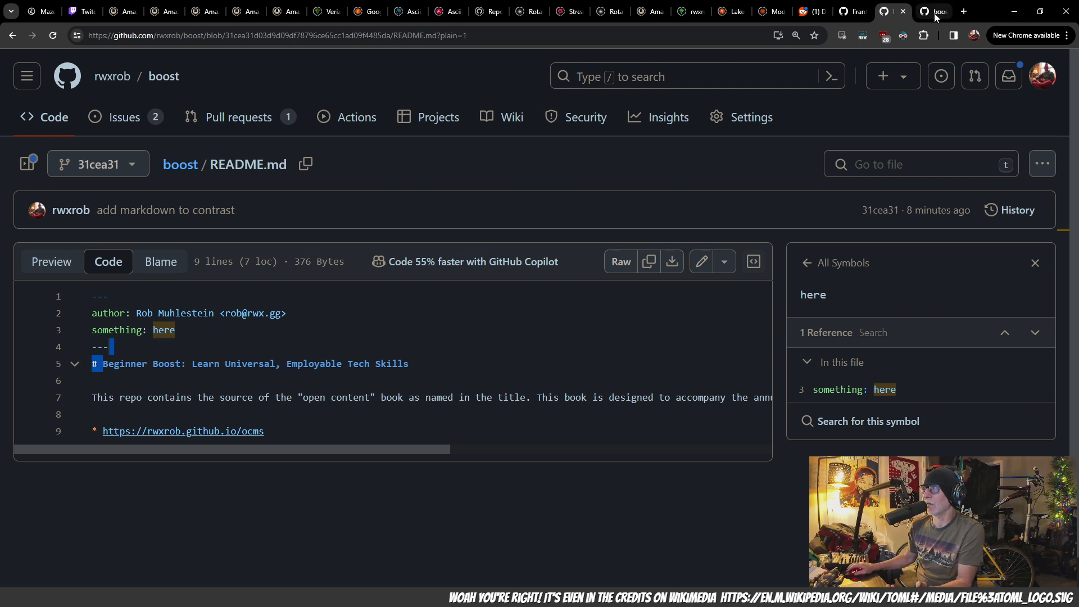
mouse_move(934, 11)
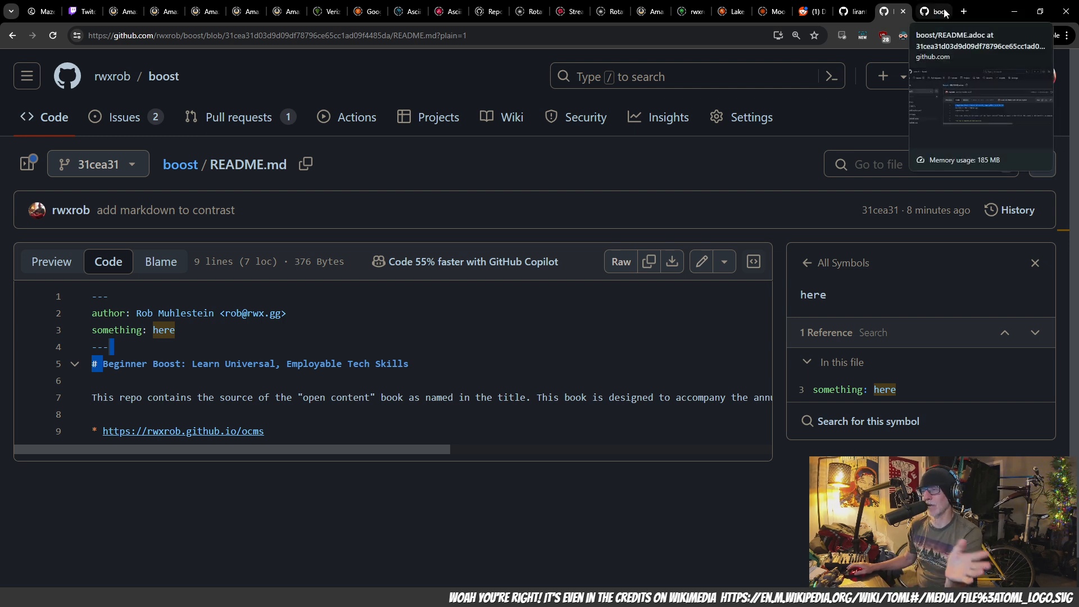
Return to README.adoc's source and deselect the document title
left_click(933, 12)
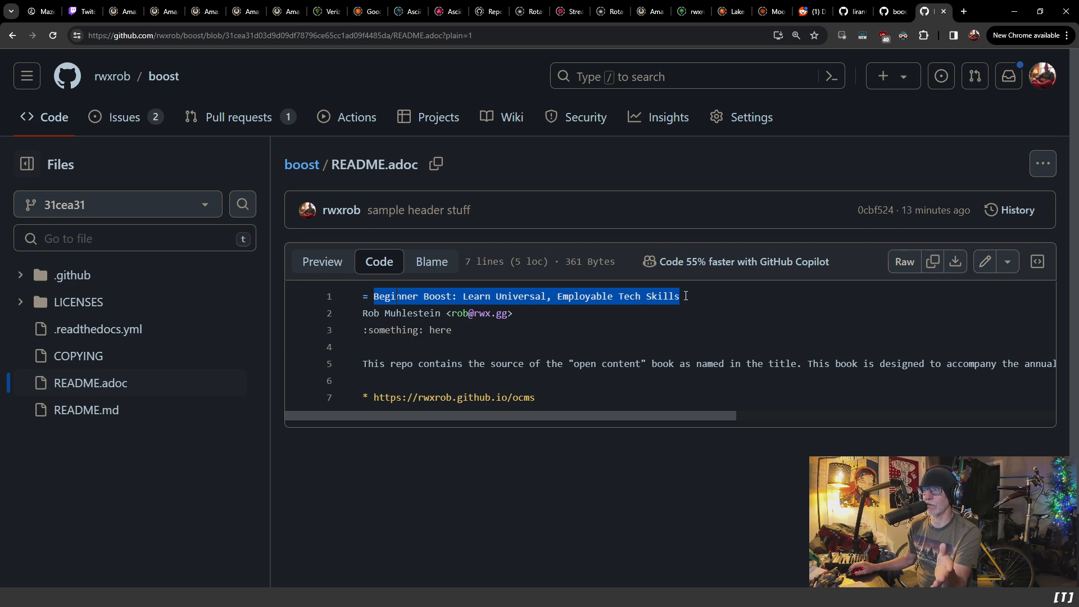
left_click(678, 295)
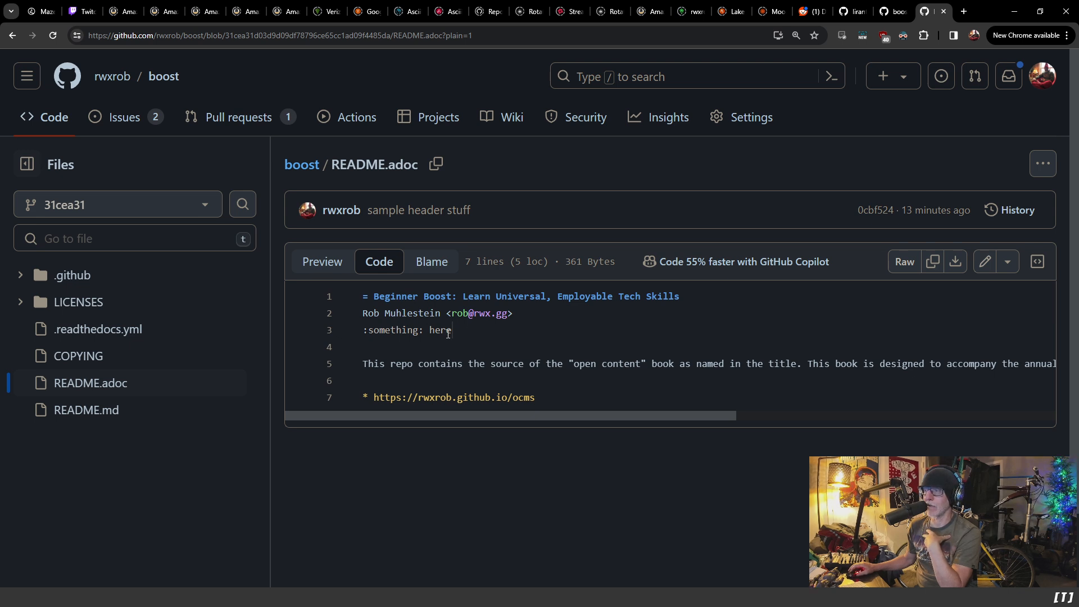
mouse_move(538, 414)
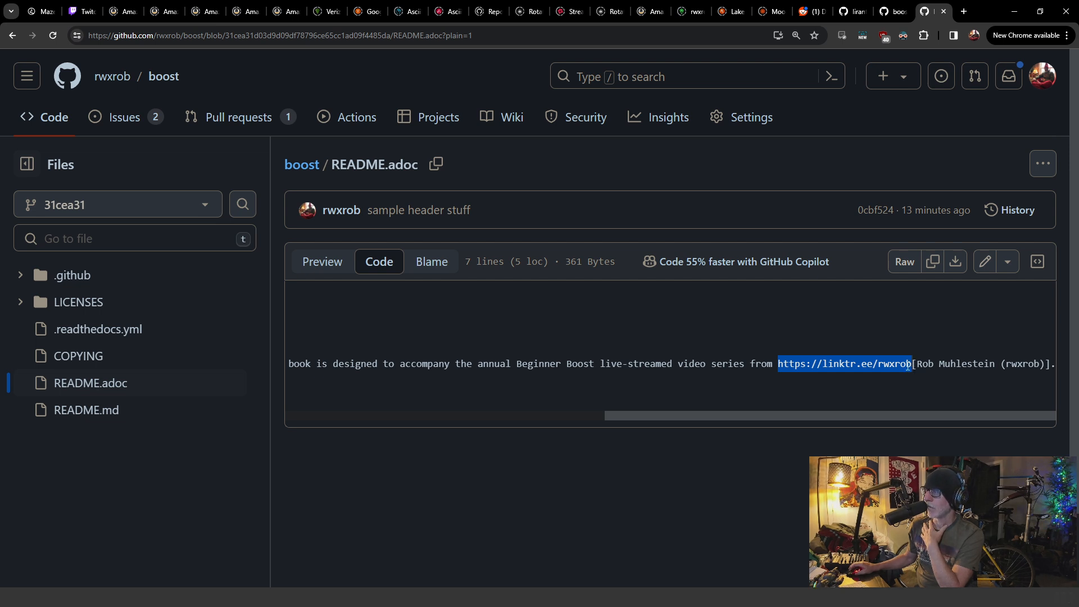
mouse_move(946, 368)
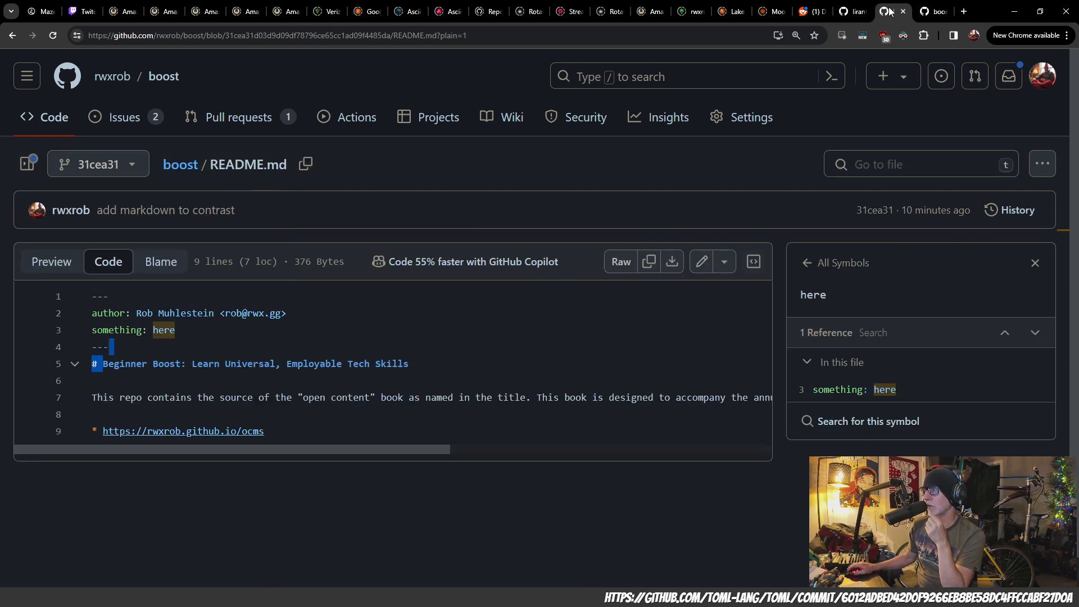
scroll("right", 3)
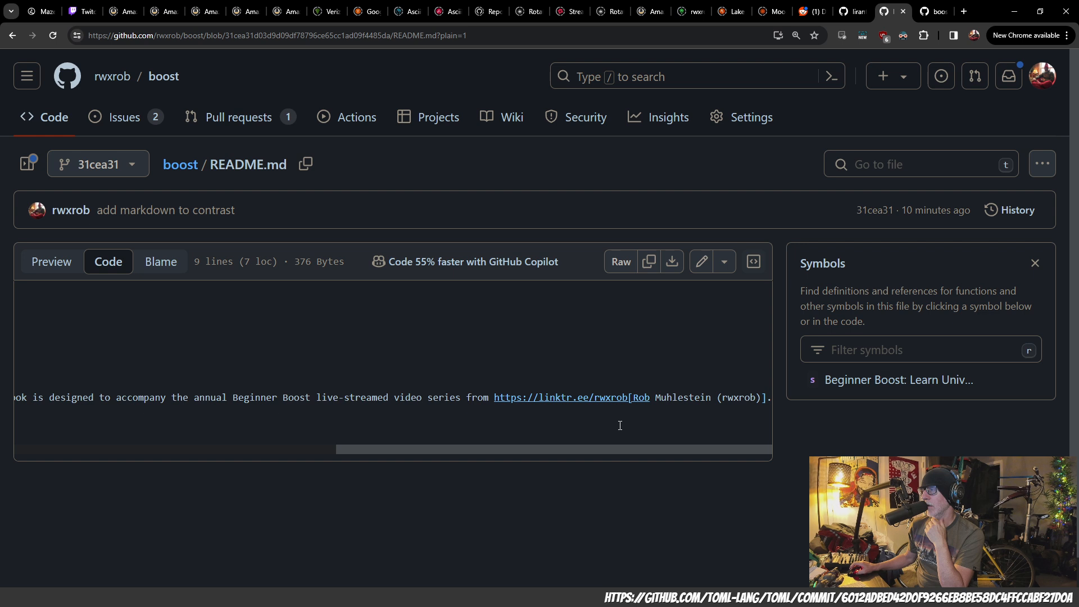
mouse_move(612, 411)
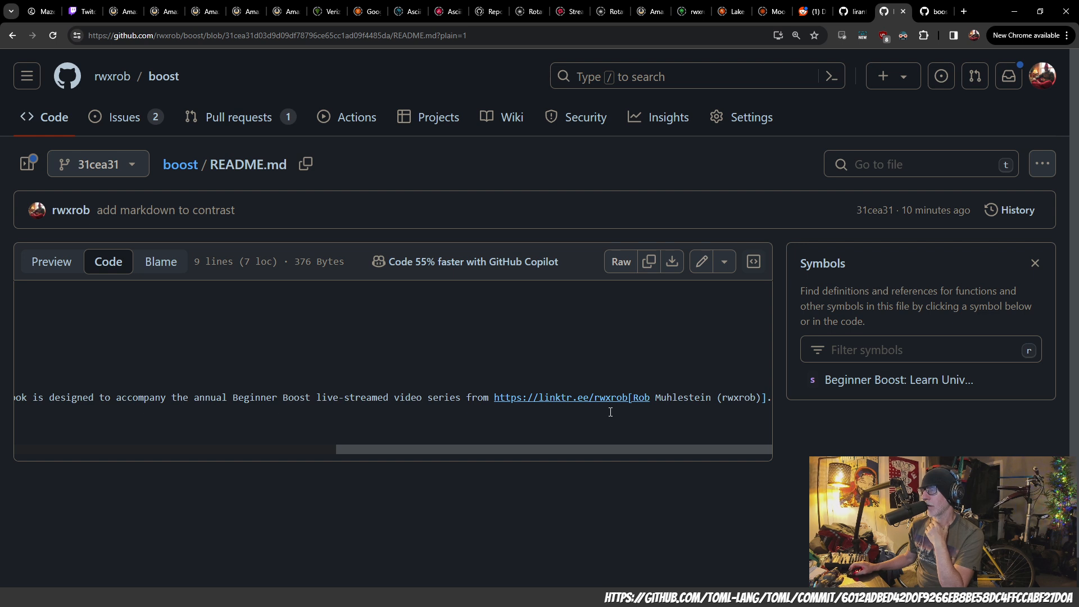
mouse_move(600, 425)
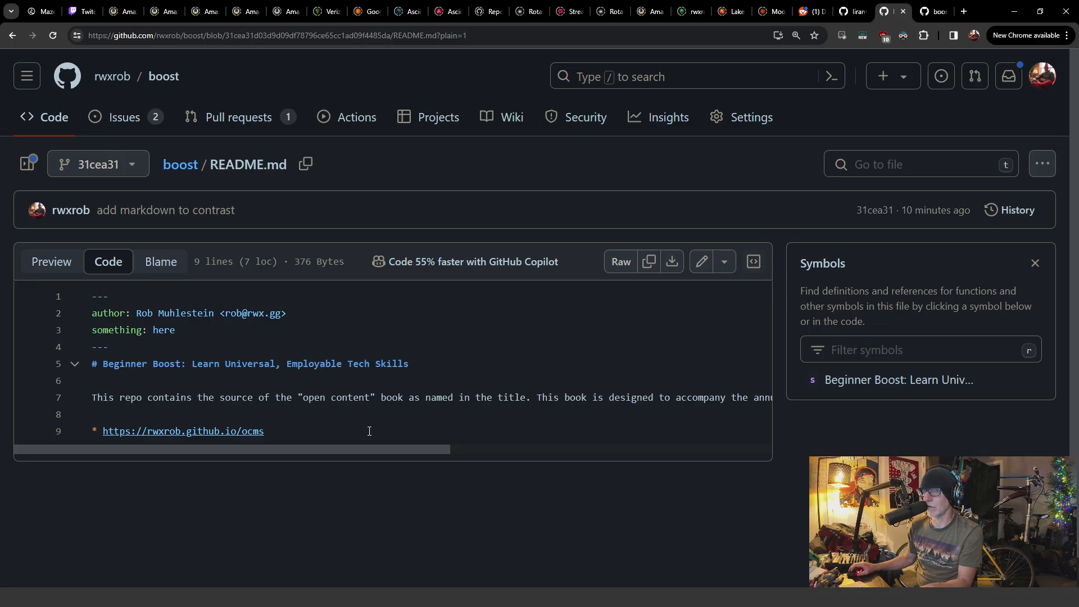
mouse_move(240, 117)
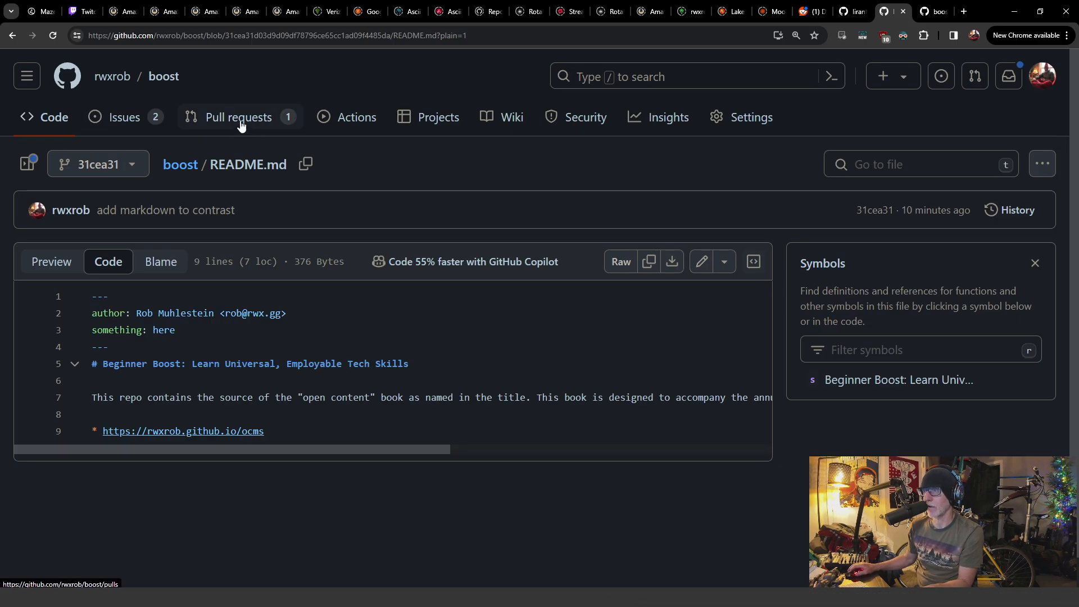
Open pull request #22 '21 start boost book' and browse down its contents
left_click(241, 117)
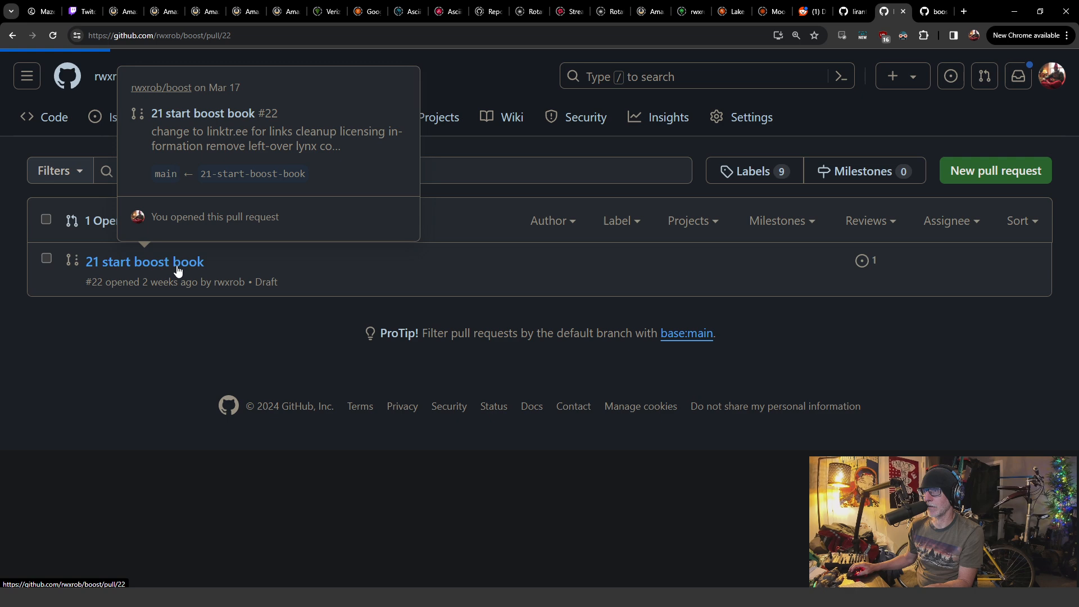
left_click(145, 262)
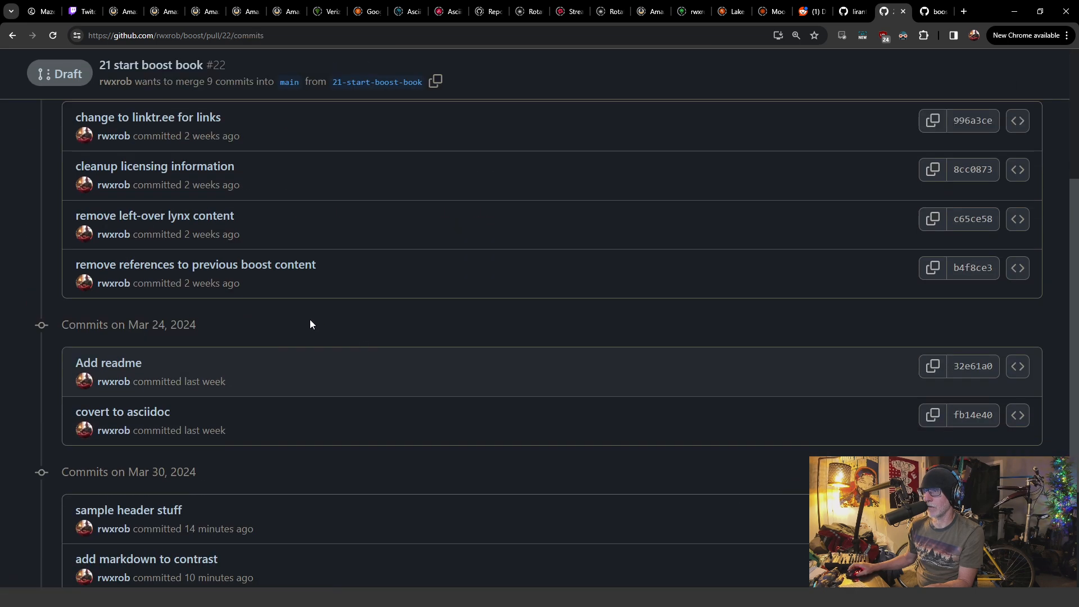
scroll("down", 3)
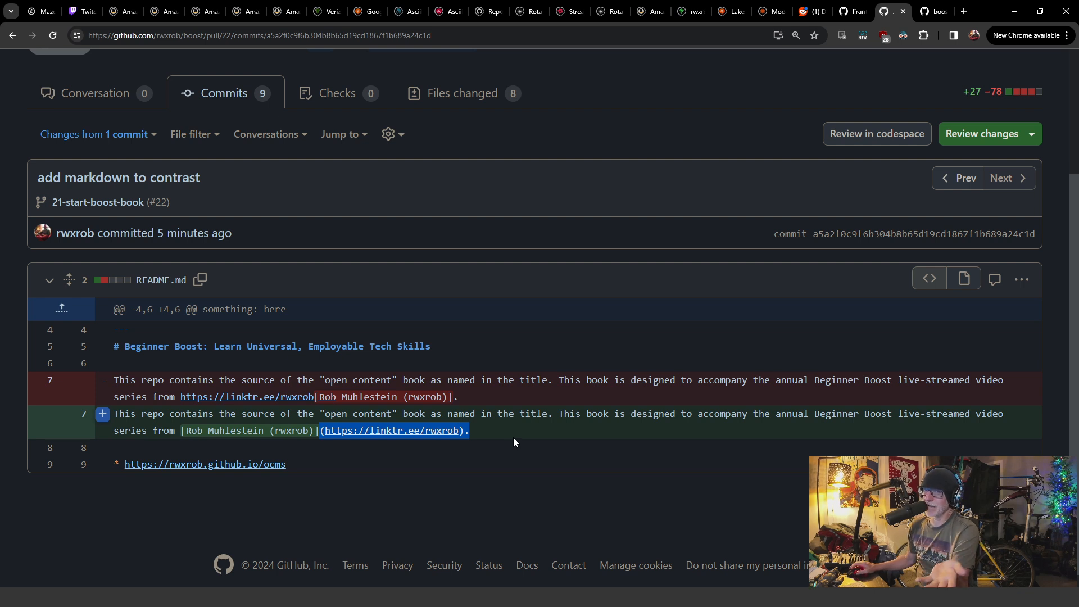
mouse_move(505, 440)
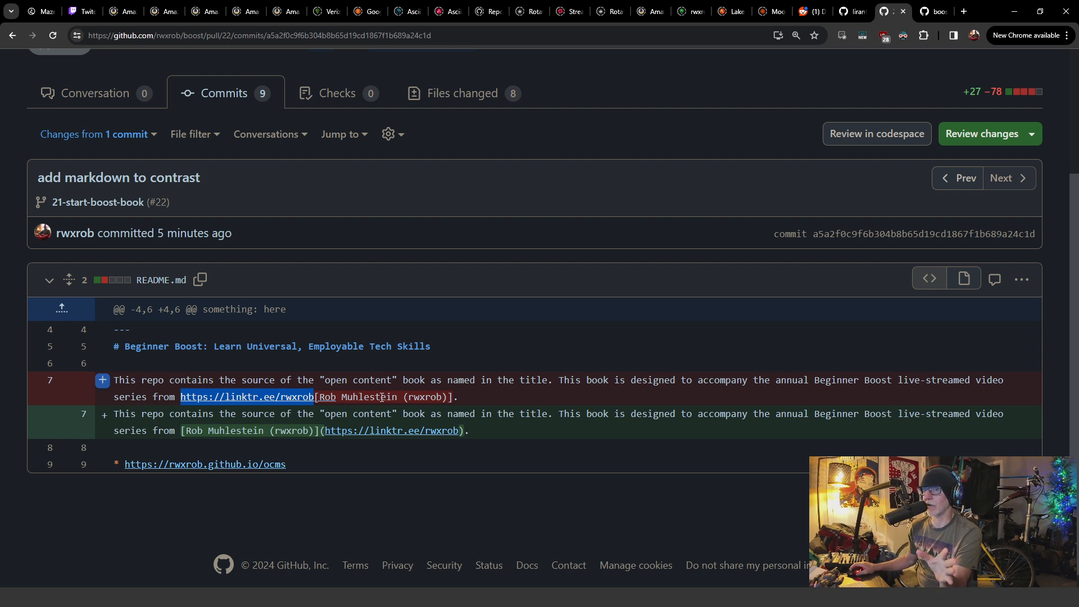
mouse_move(346, 390)
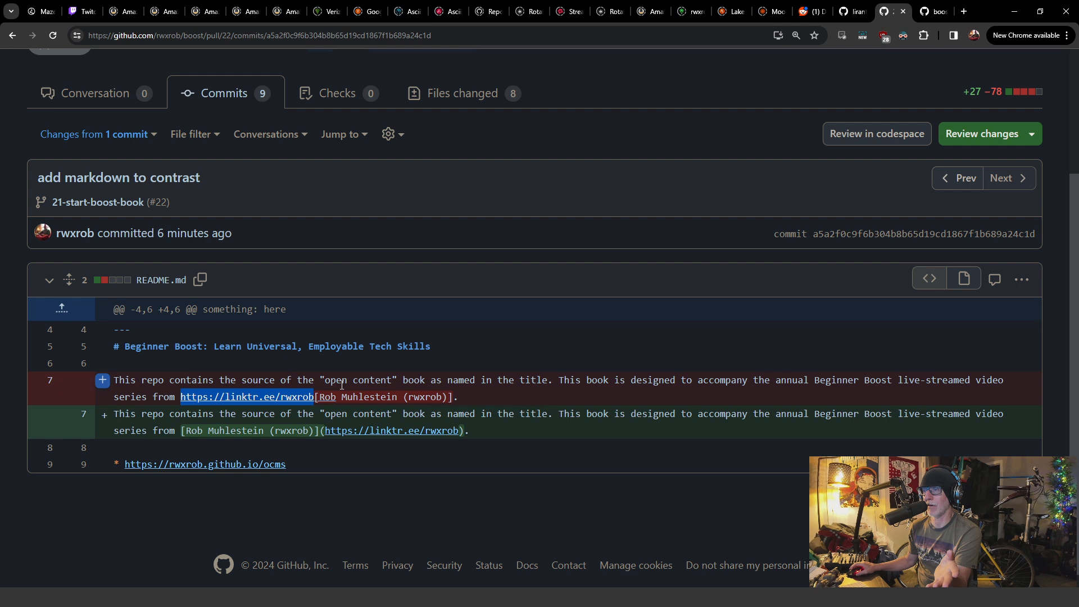
mouse_move(903, 11)
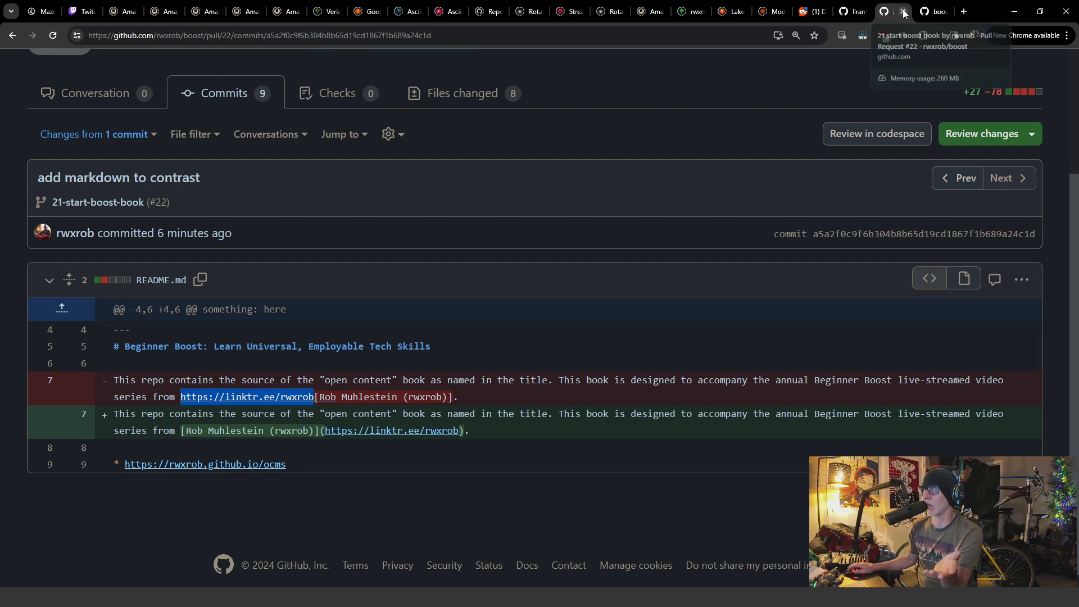